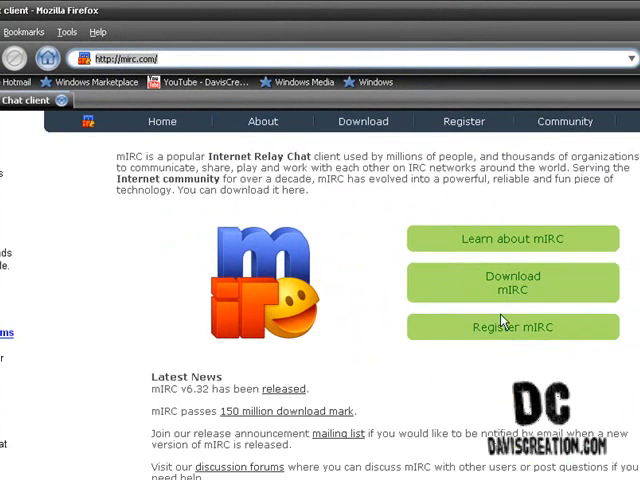
# Download the mIRC 6.32 installer from mirc.com via Download.com to the desktop.
pyautogui.click(512, 284)
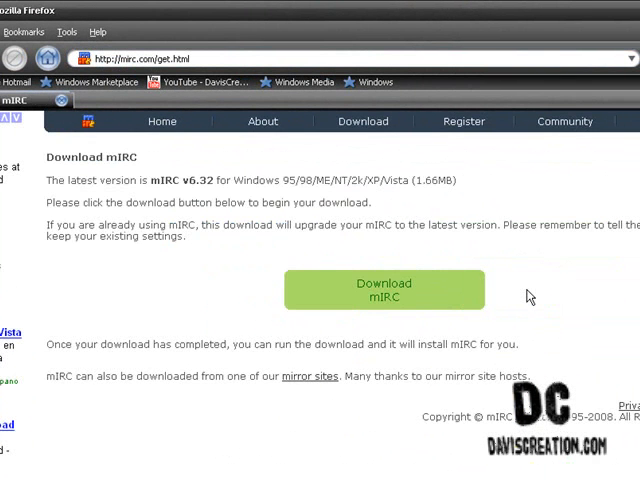
pyautogui.click(384, 288)
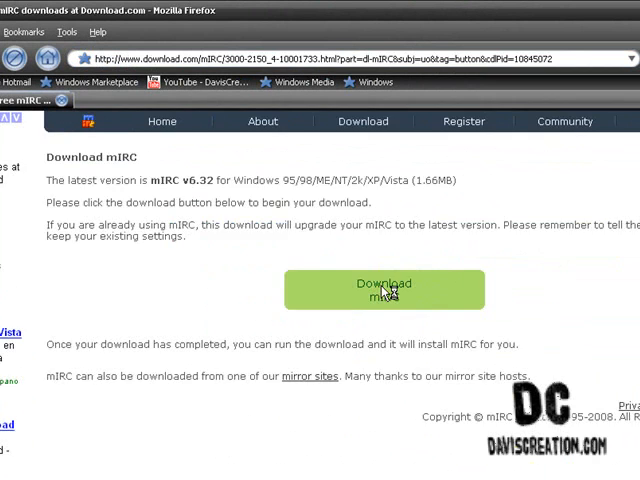
pyautogui.click(384, 290)
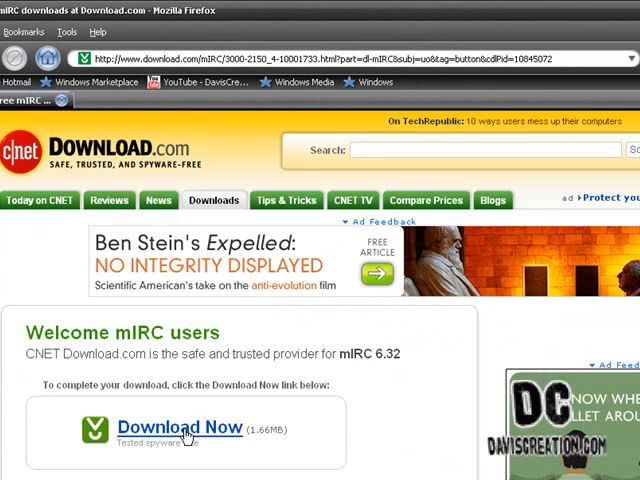
pyautogui.click(178, 428)
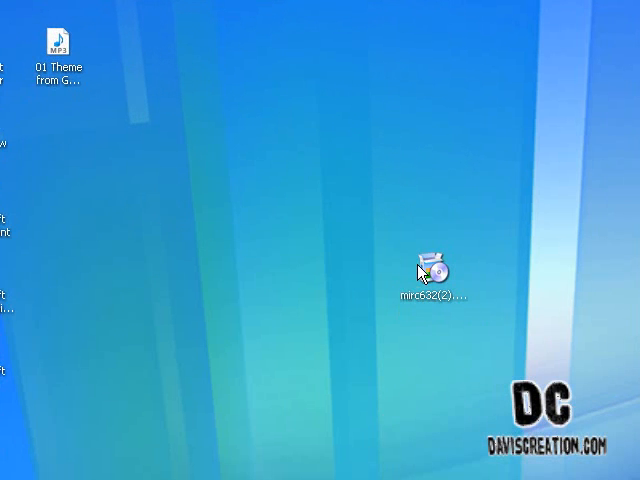
# Run mIRC Setup as an upgrade into the existing folder with a desktop shortcut, accepting the license.
pyautogui.doubleClick(436, 270)
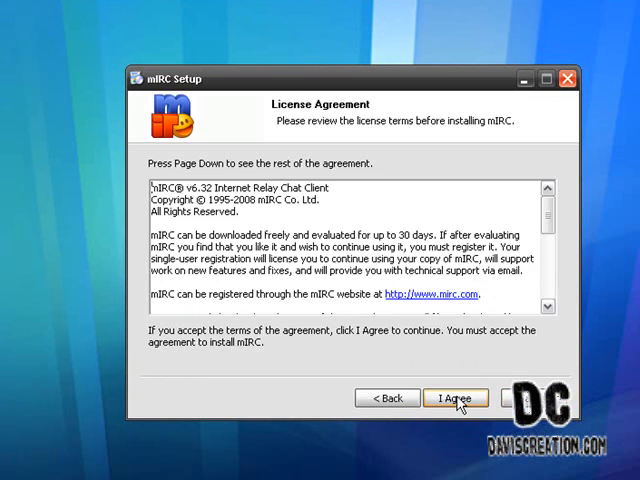
pyautogui.click(456, 396)
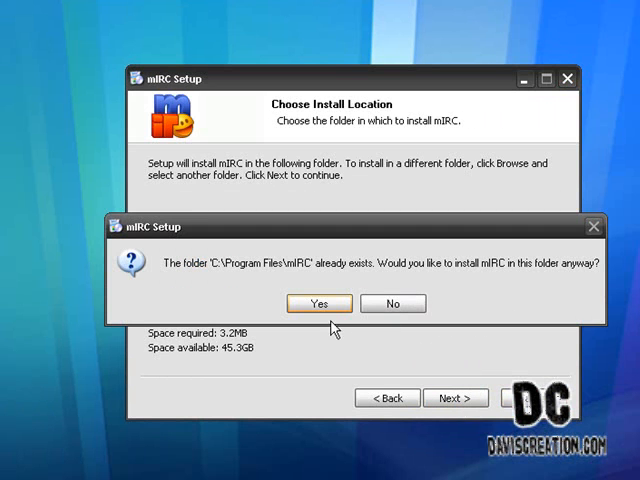
pyautogui.click(320, 304)
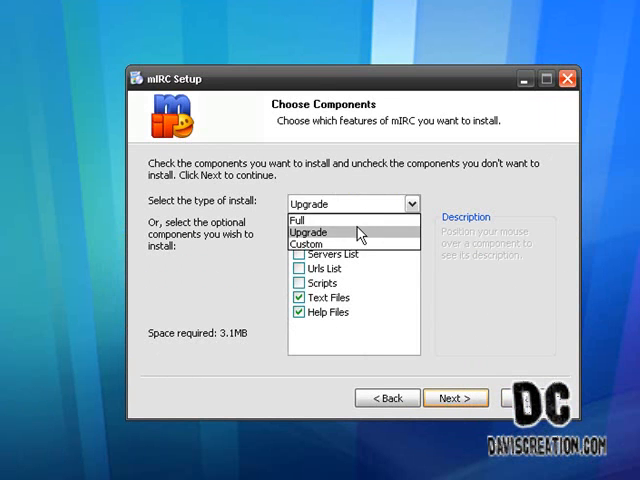
pyautogui.click(456, 396)
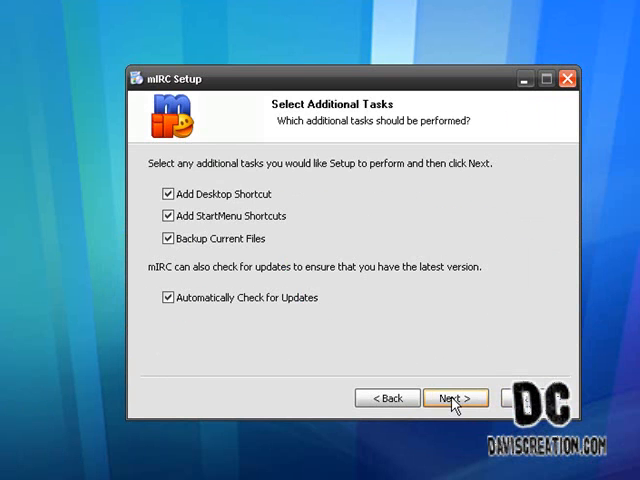
pyautogui.click(456, 398)
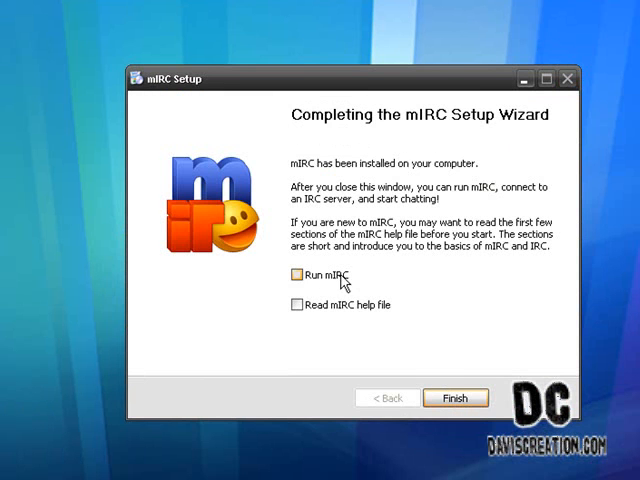
pyautogui.click(456, 398)
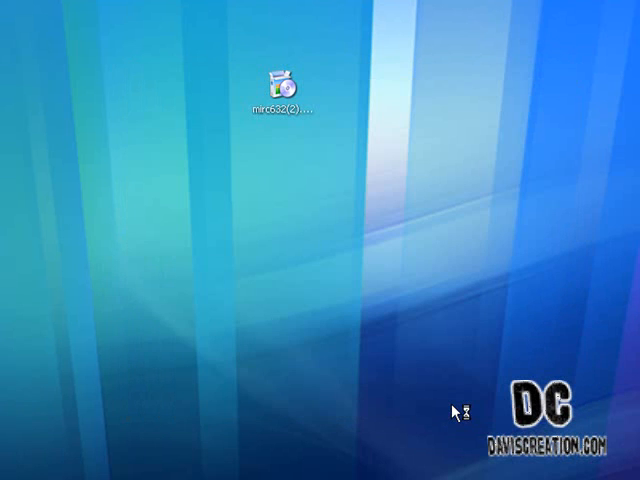
pyautogui.doubleClick(278, 82)
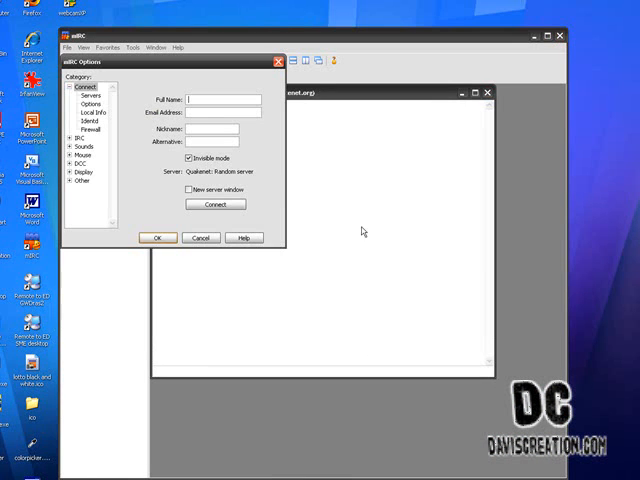
pyautogui.click(210, 128)
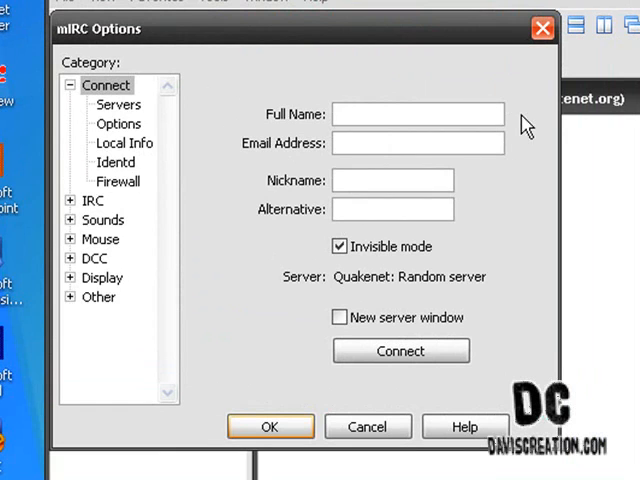
pyautogui.write('Davis')
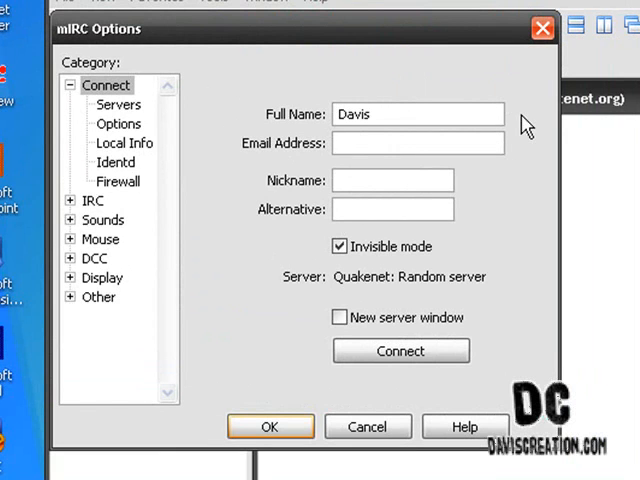
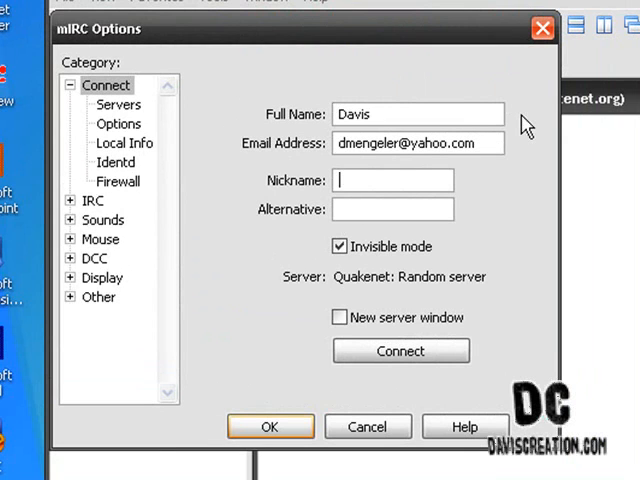
pyautogui.write('Davis')
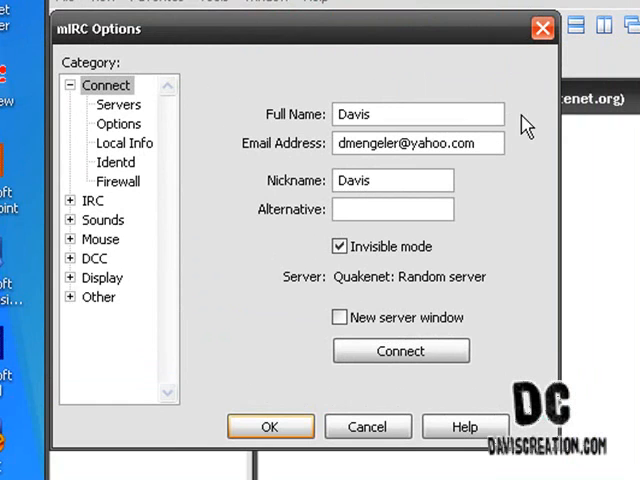
pyautogui.write('Davis21')
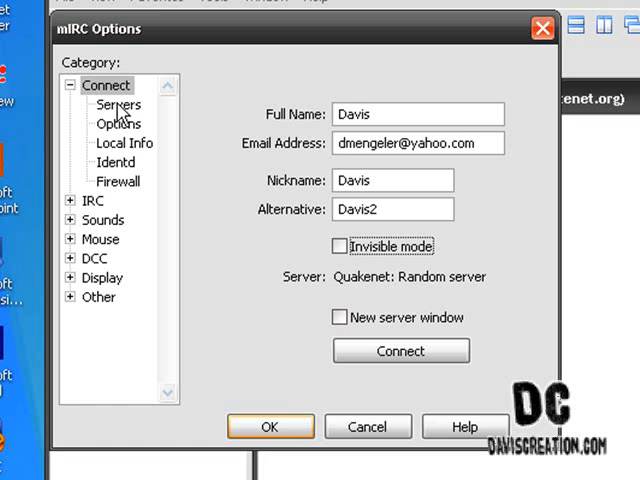
# Add a WyldRyde server entry at irc.wyldryde.org, port 6667, group WyldRyde.
pyautogui.click(120, 104)
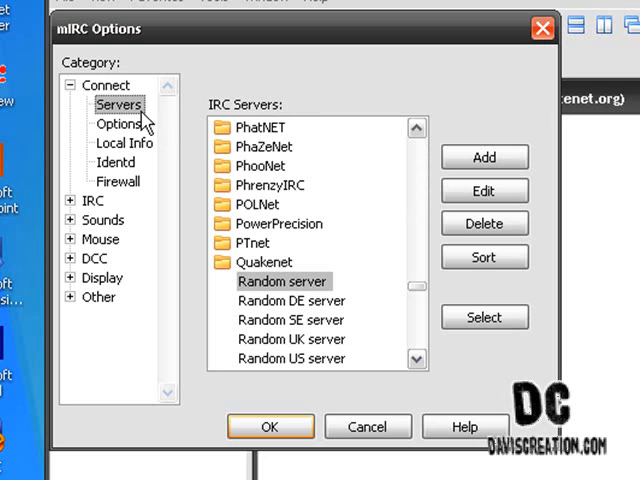
pyautogui.click(484, 156)
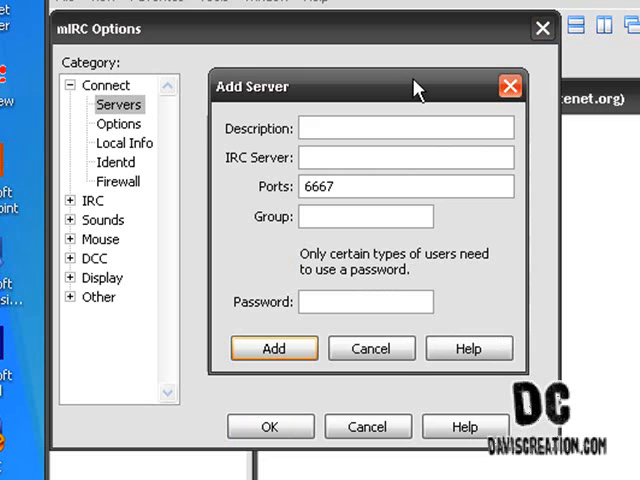
pyautogui.write('WyldRyde')
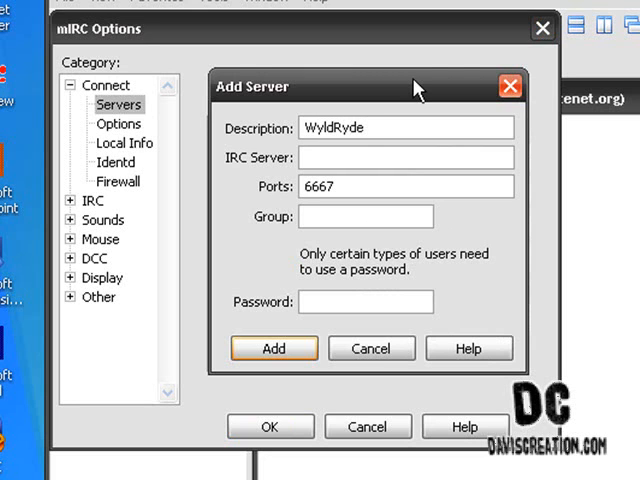
pyautogui.click(400, 156)
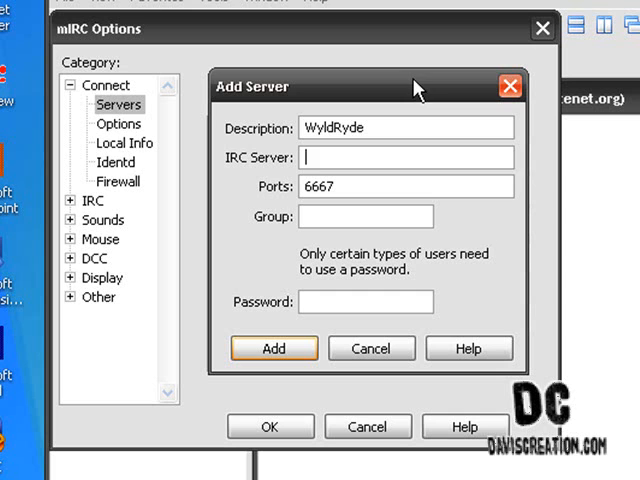
pyautogui.write('irc.')
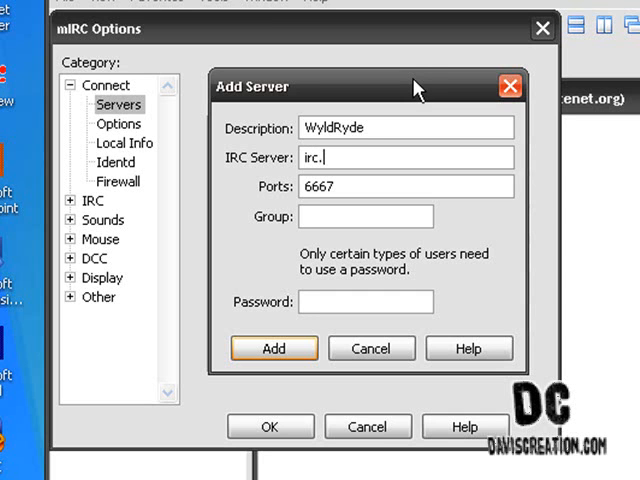
pyautogui.write('wyldryde')
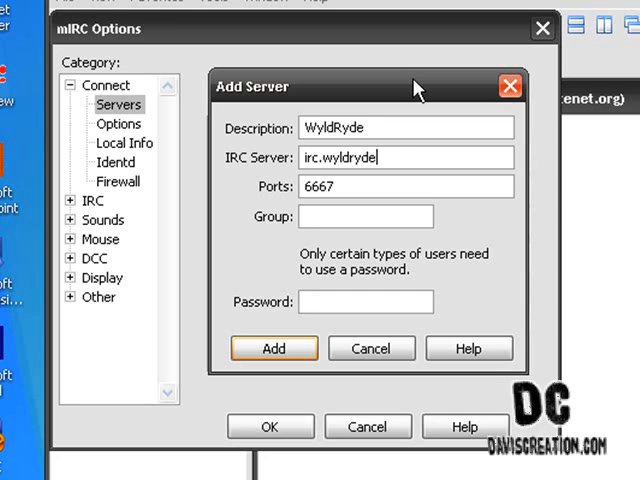
pyautogui.write('.org')
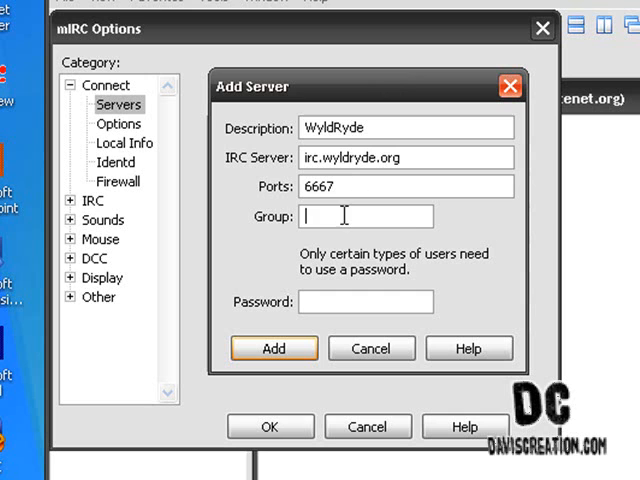
pyautogui.write('WyldRyde')
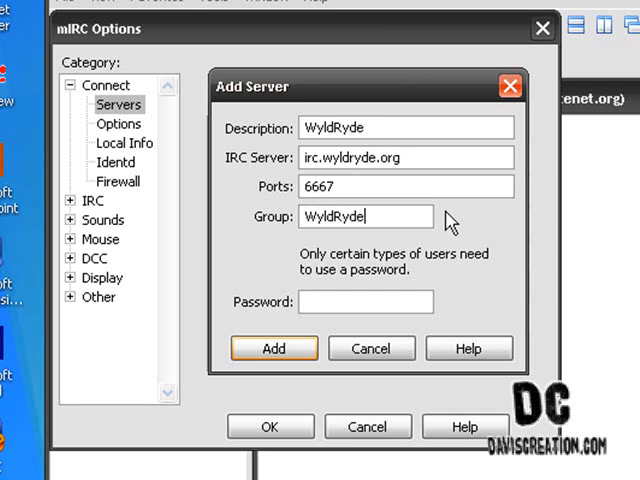
pyautogui.click(272, 348)
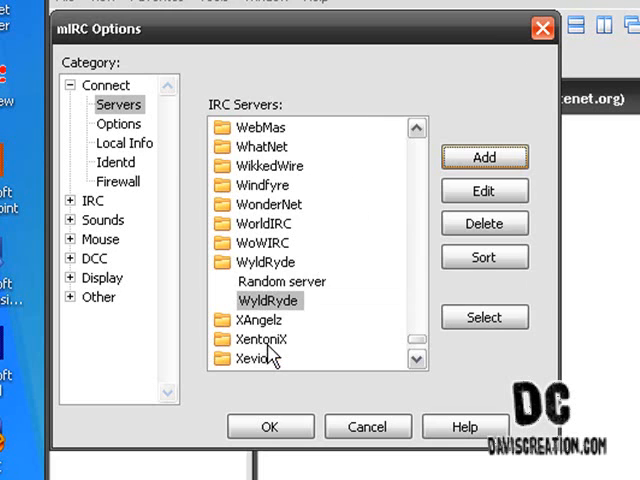
# Select WyldRyde as the server to connect to.
pyautogui.click(108, 84)
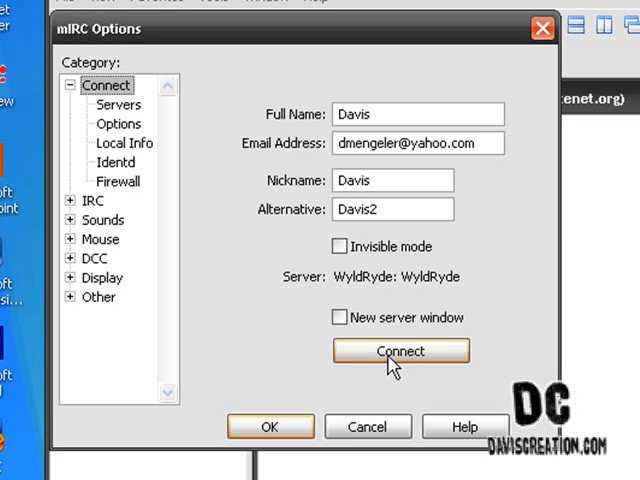
# Connect to the WyldRyde network so its welcome messages appear.
pyautogui.click(400, 350)
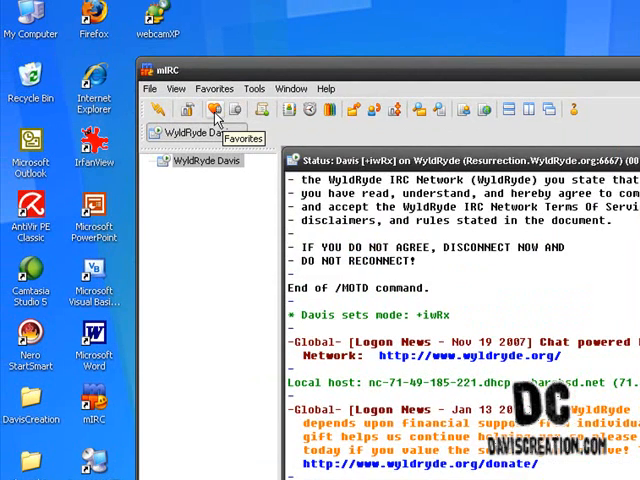
# Add #daviscreation to Favorites with Join on connect enabled.
pyautogui.click(214, 110)
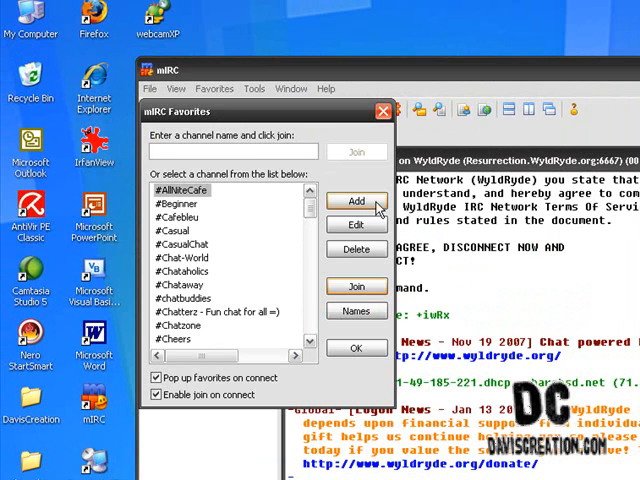
pyautogui.click(356, 200)
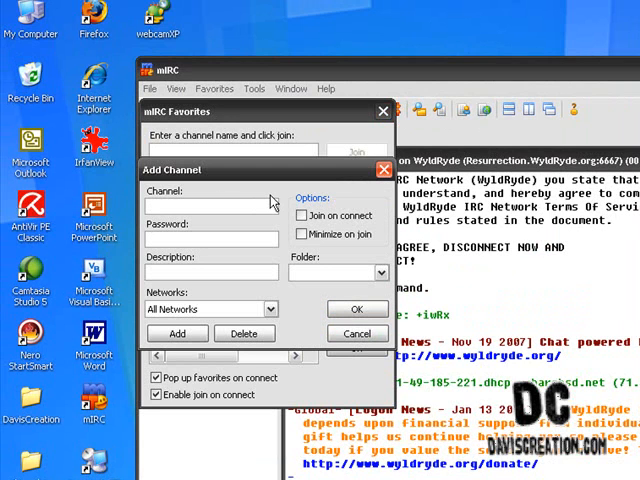
pyautogui.write('#')
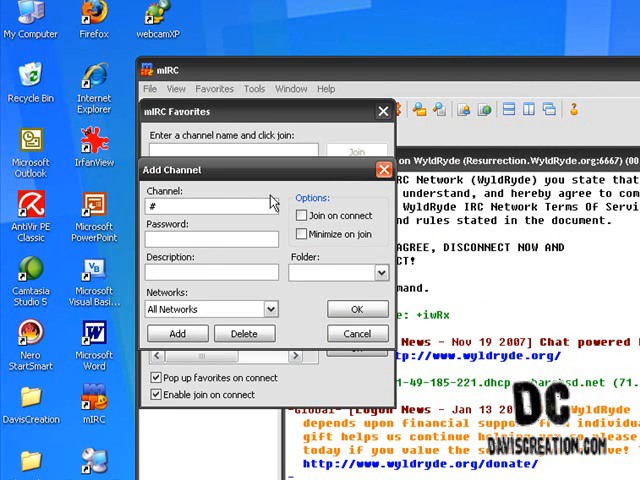
pyautogui.write('daviscreation')
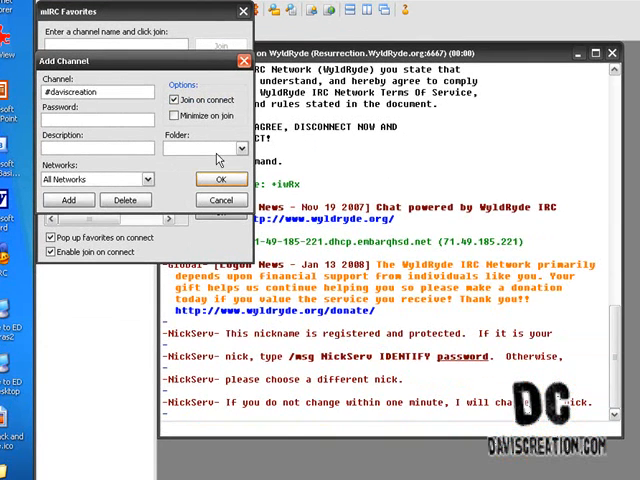
pyautogui.click(220, 180)
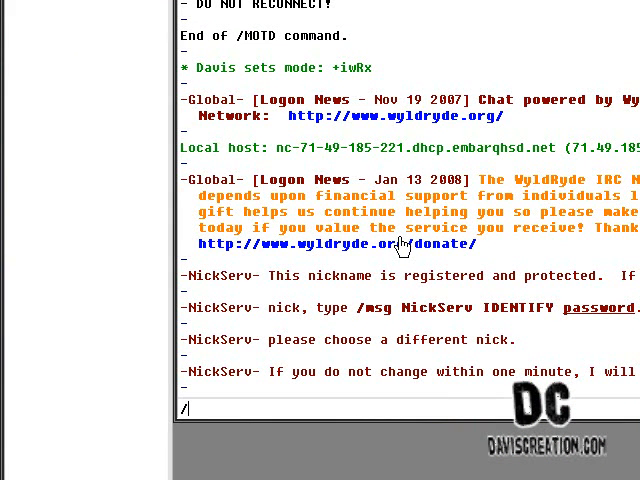
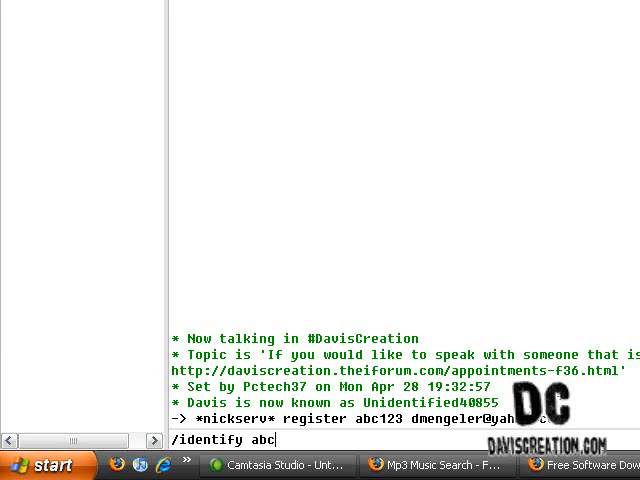